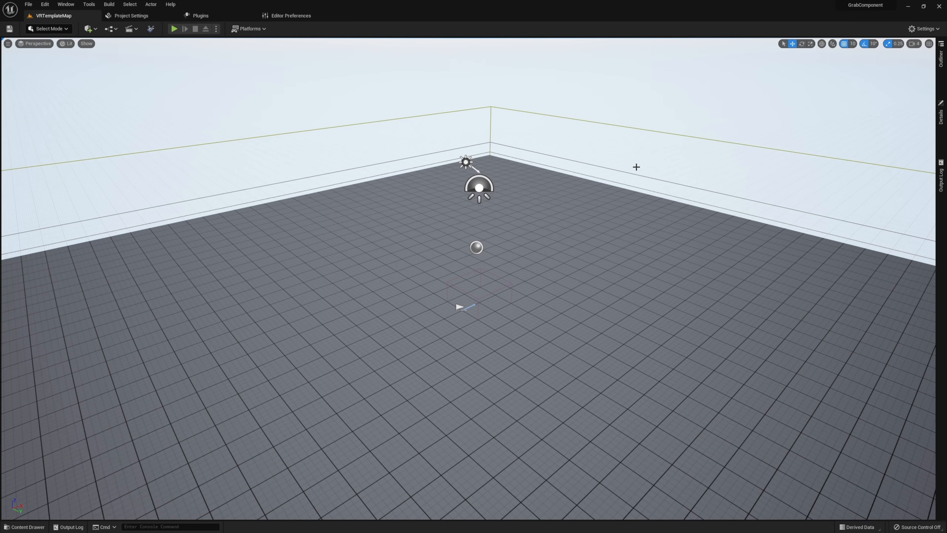
mouse_move(639, 164)
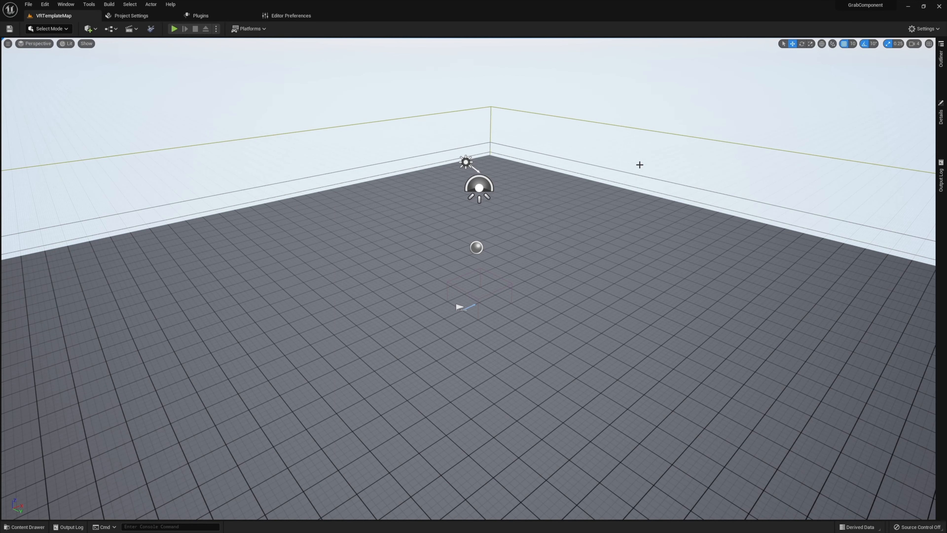
Show the Content Drawer with the VRTemplate folder contents
click(24, 526)
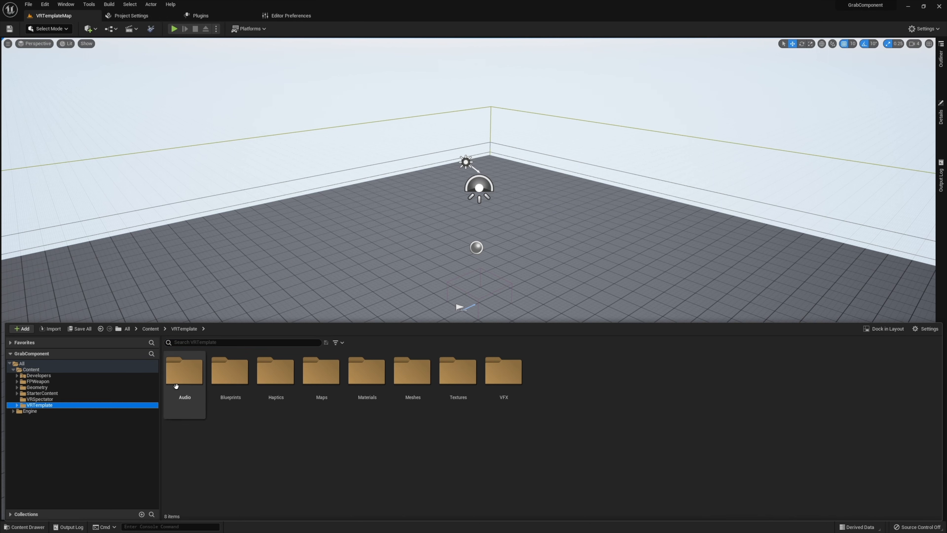
Enter the VRTemplate Blueprints folder listing GrabComponent, Pistol and VRPawn
double_click(230, 371)
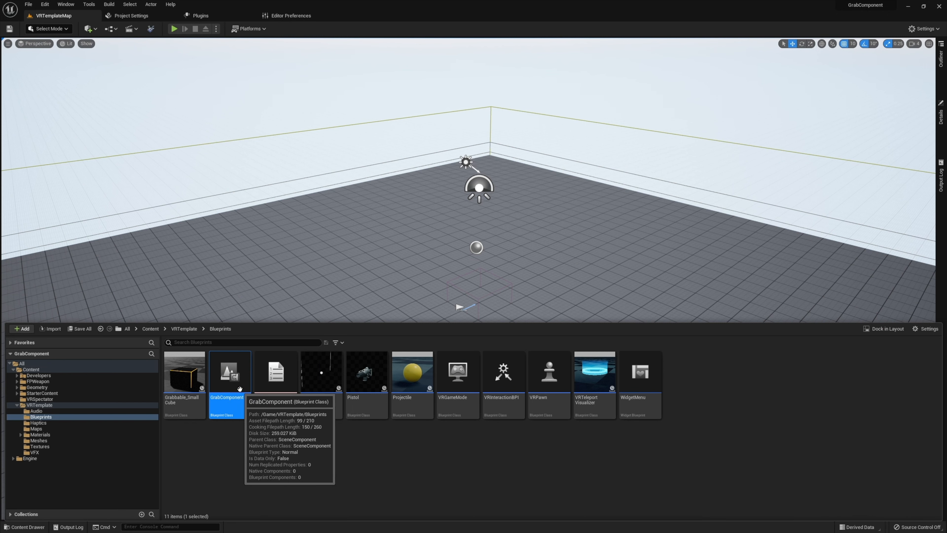
mouse_move(230, 430)
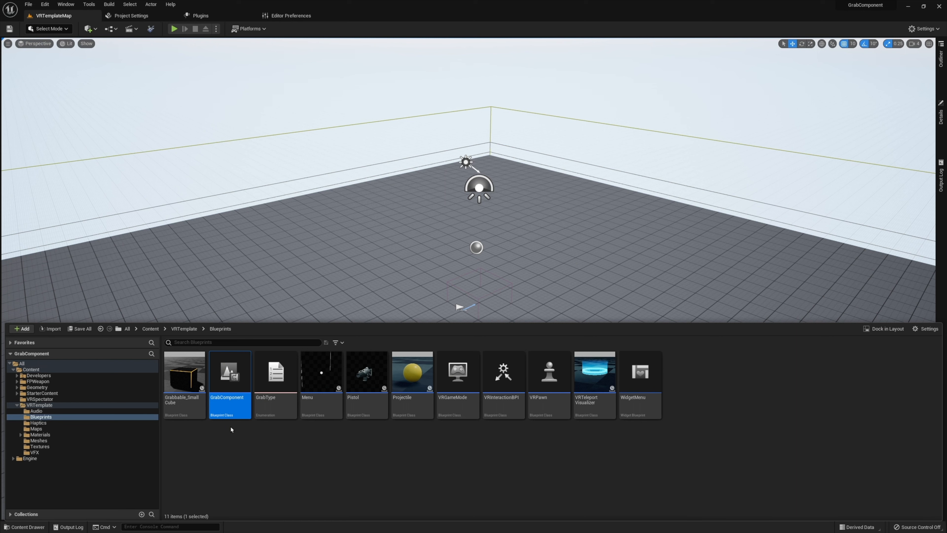
mouse_move(230, 408)
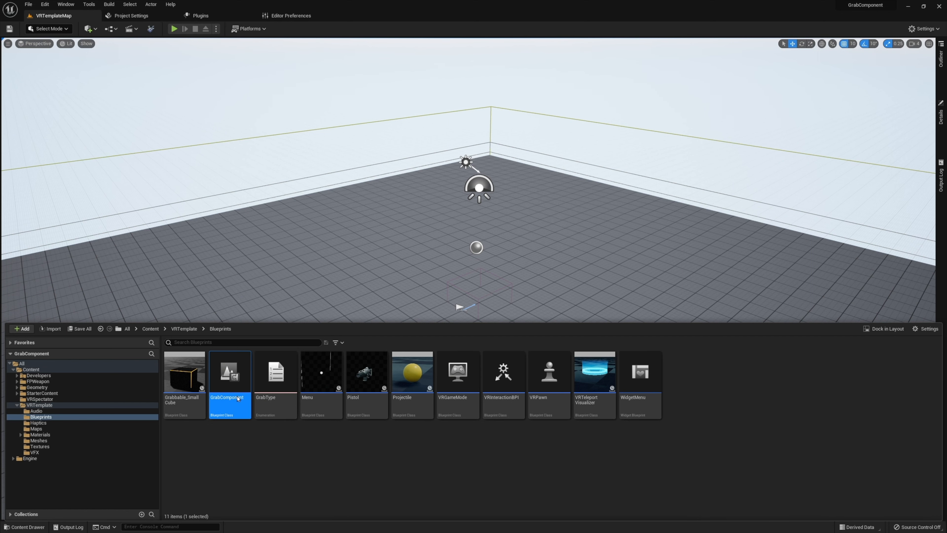
double_click(229, 371)
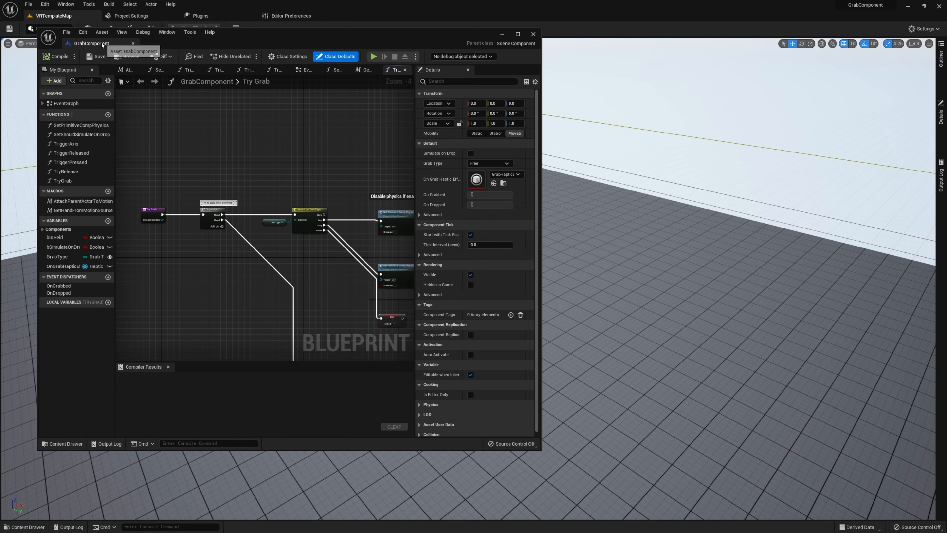
click(517, 34)
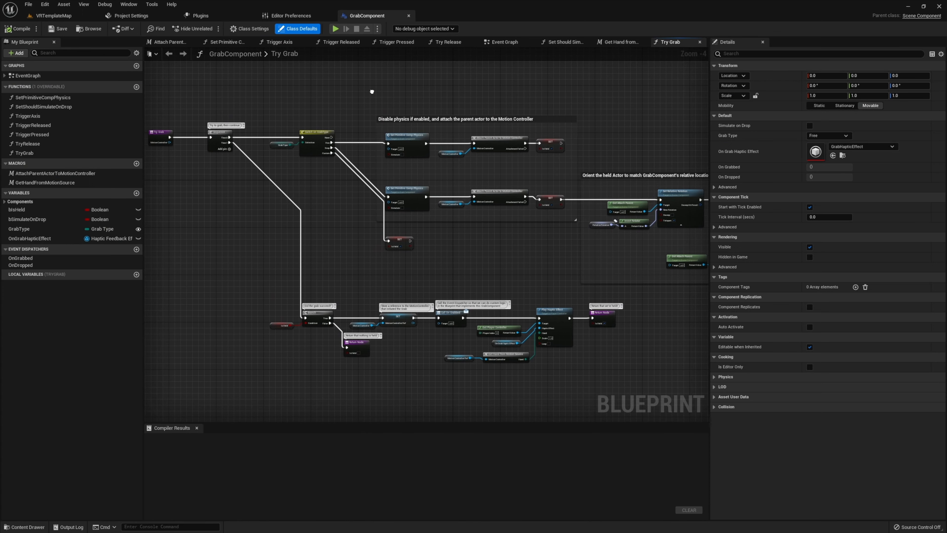
mouse_move(369, 100)
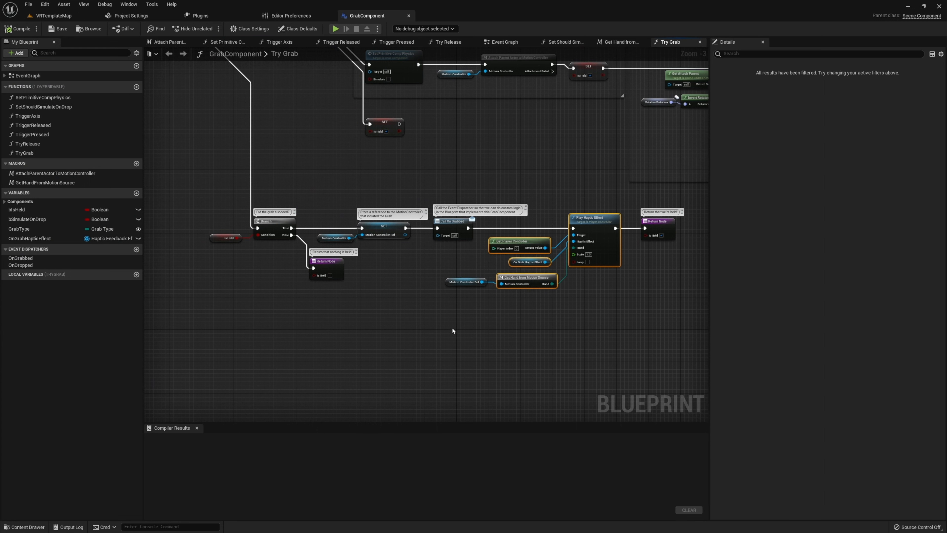
mouse_move(387, 284)
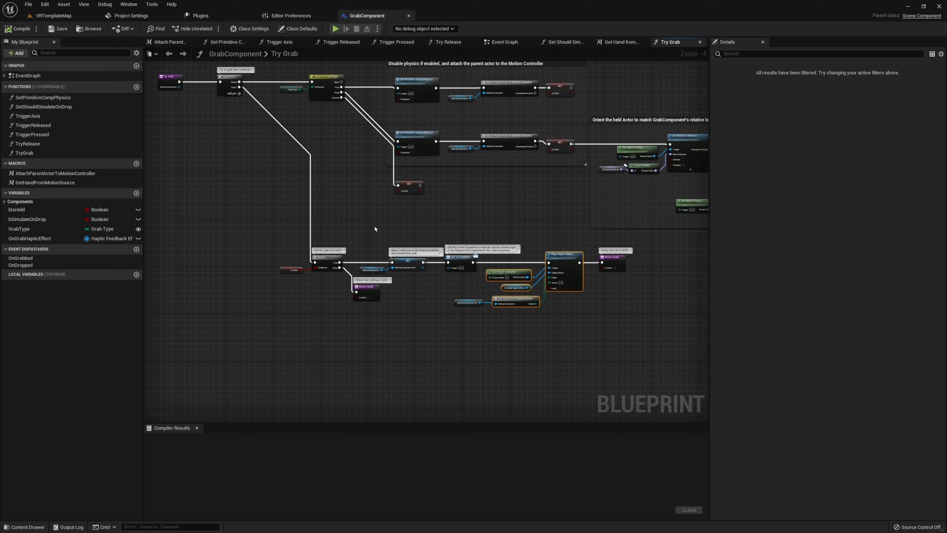
mouse_move(390, 233)
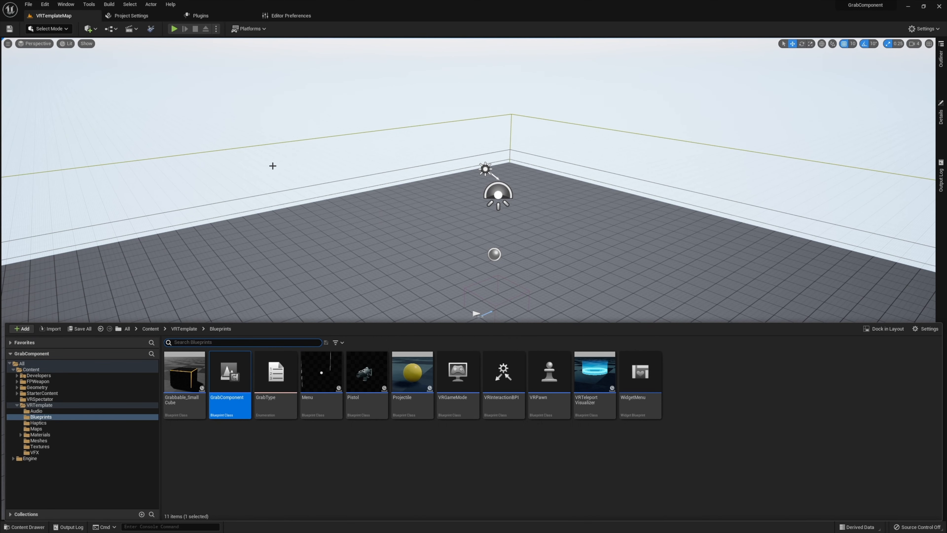
Switch to the project's top-level Blueprints folder holding the GrabActor class
click(21, 328)
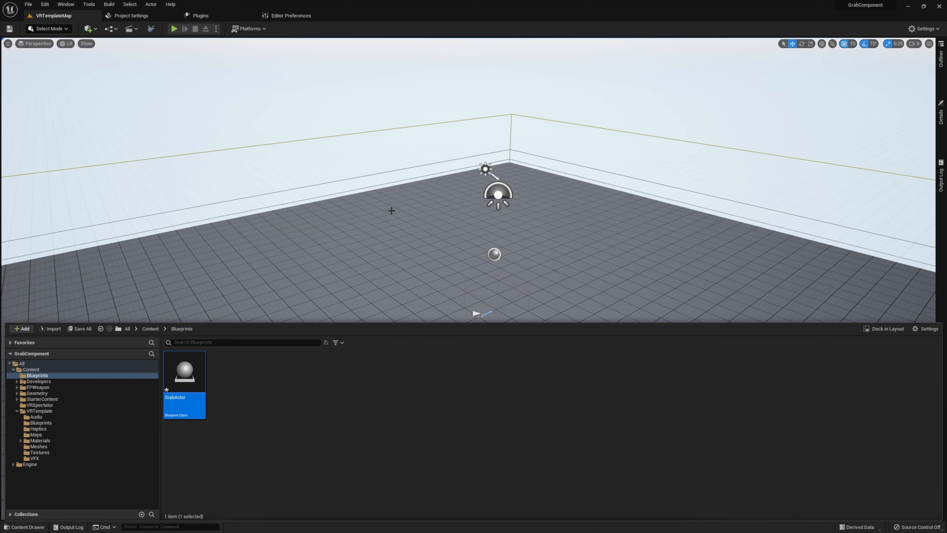
Add a StaticMesh component to GrabActor and make it replace DefaultSceneRoot
double_click(184, 371)
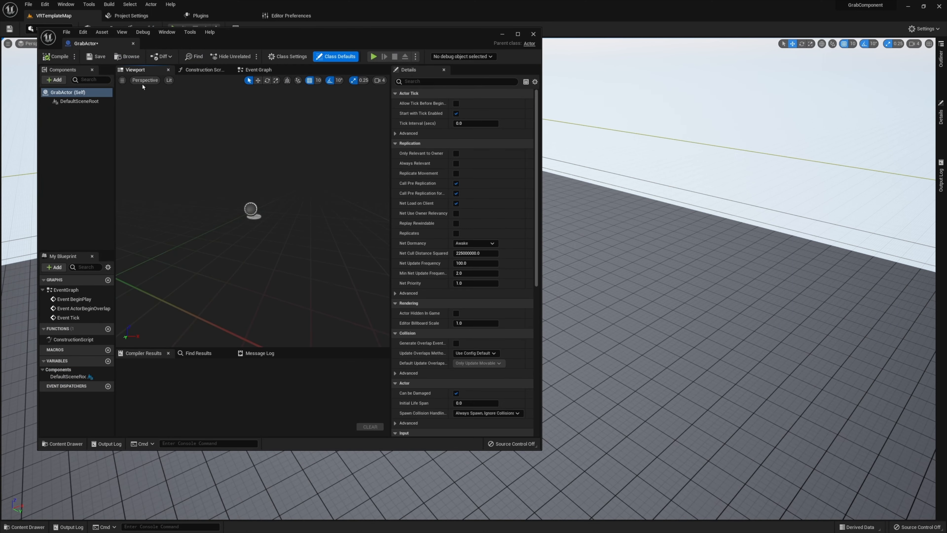
click(517, 34)
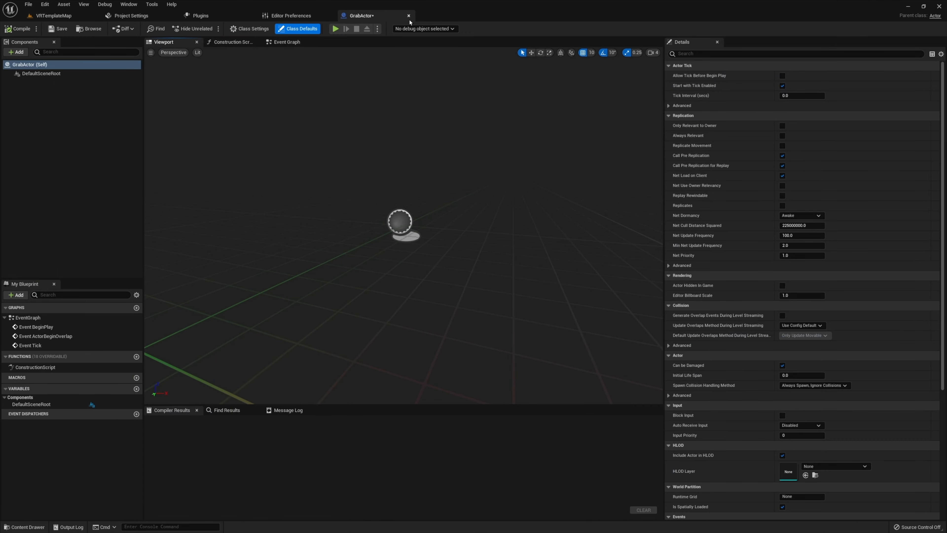
mouse_move(70, 77)
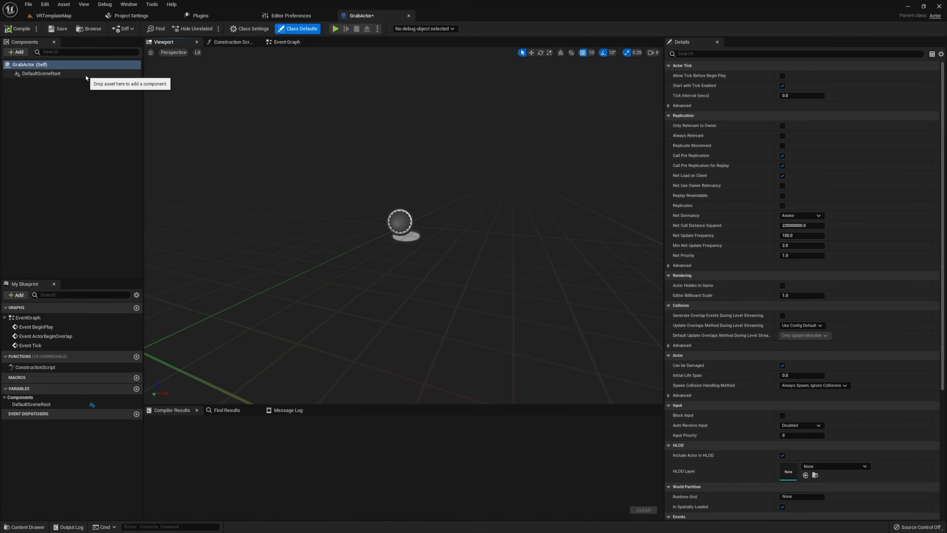
click(41, 73)
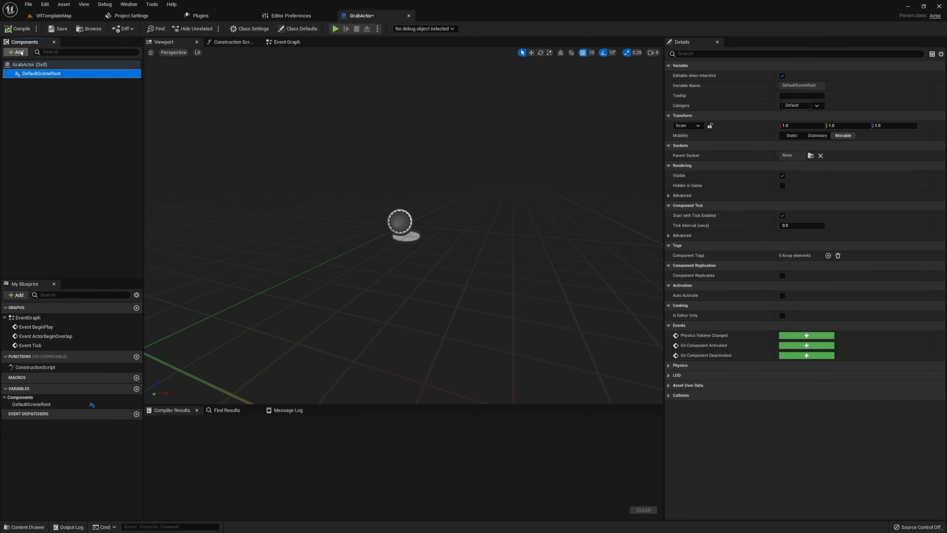
click(17, 52)
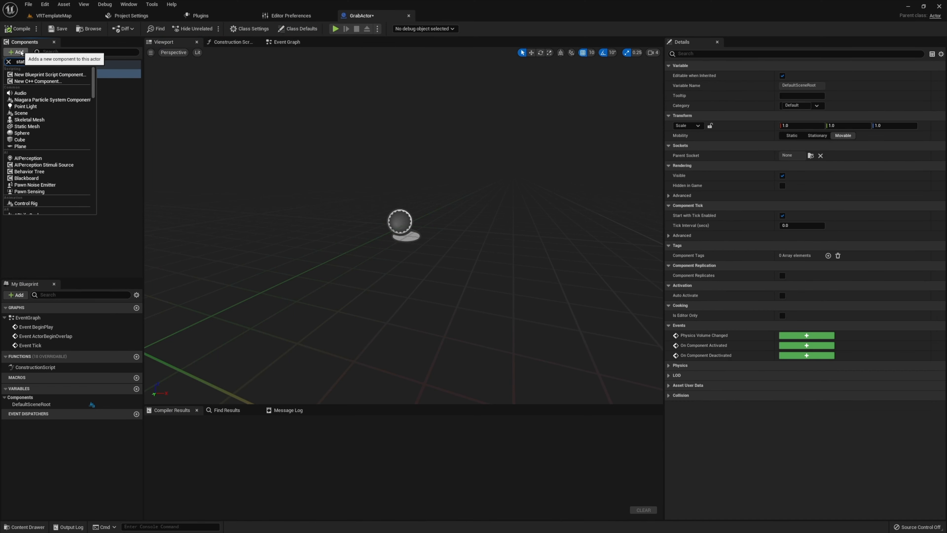
click(28, 126)
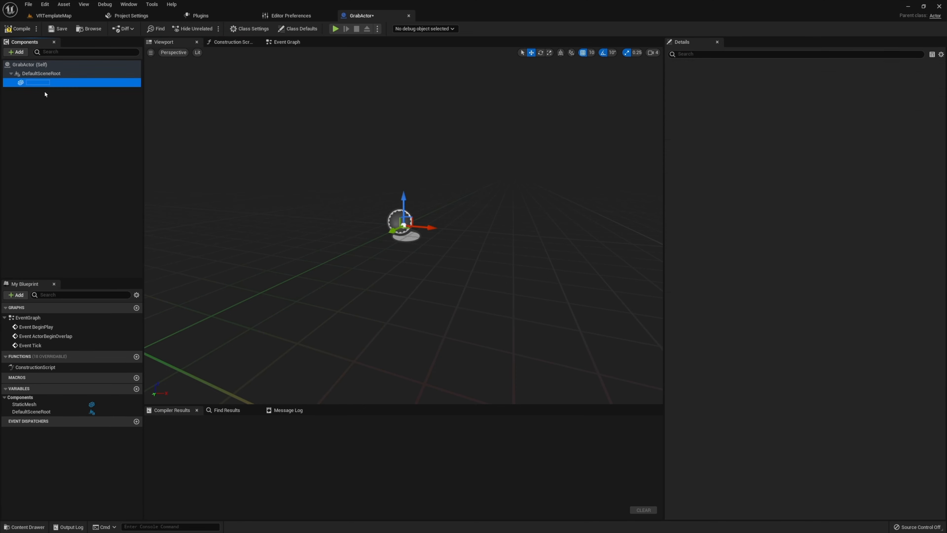
click(37, 82)
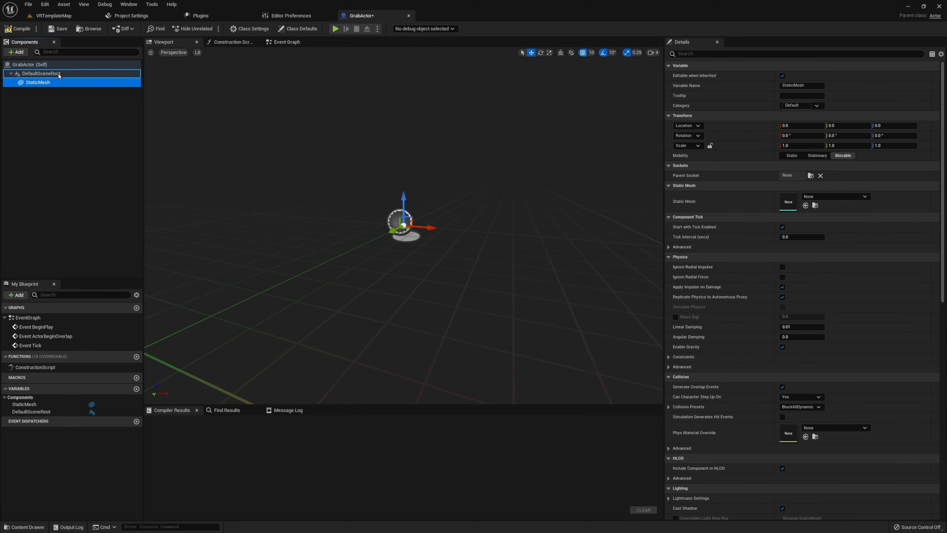
click(37, 73)
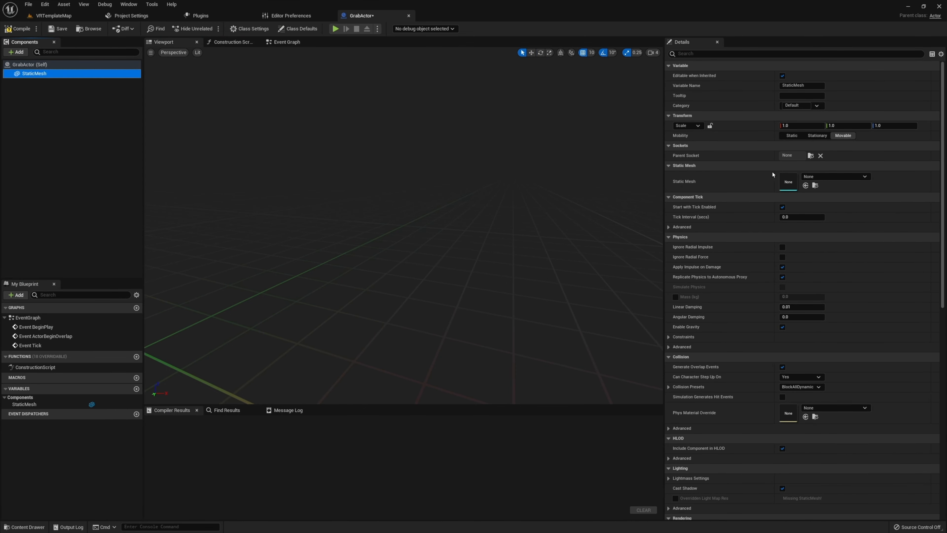
click(865, 175)
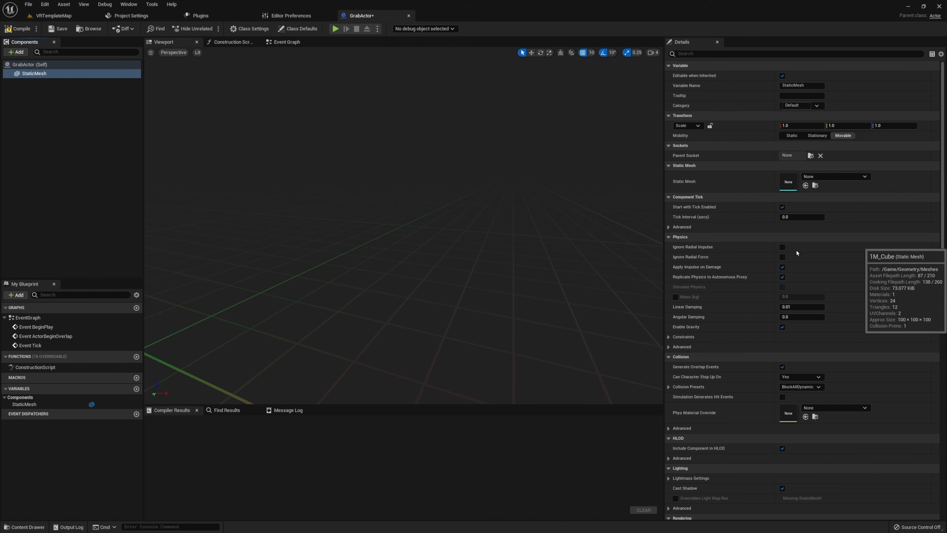
click(863, 177)
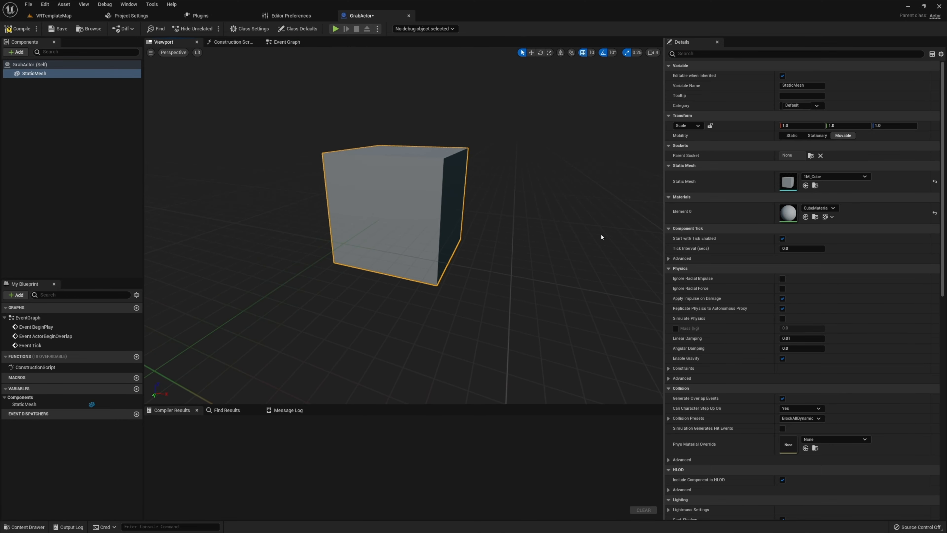
mouse_move(125, 164)
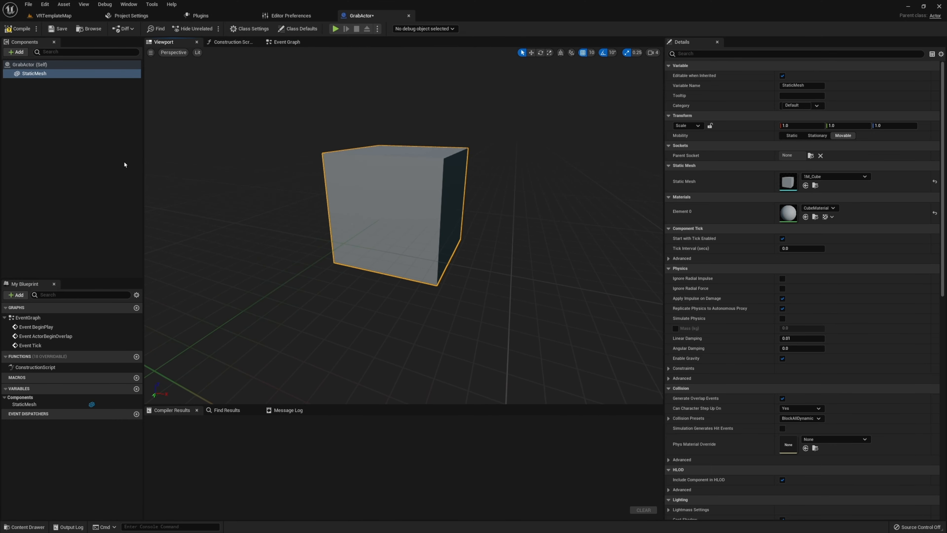
mouse_move(38, 93)
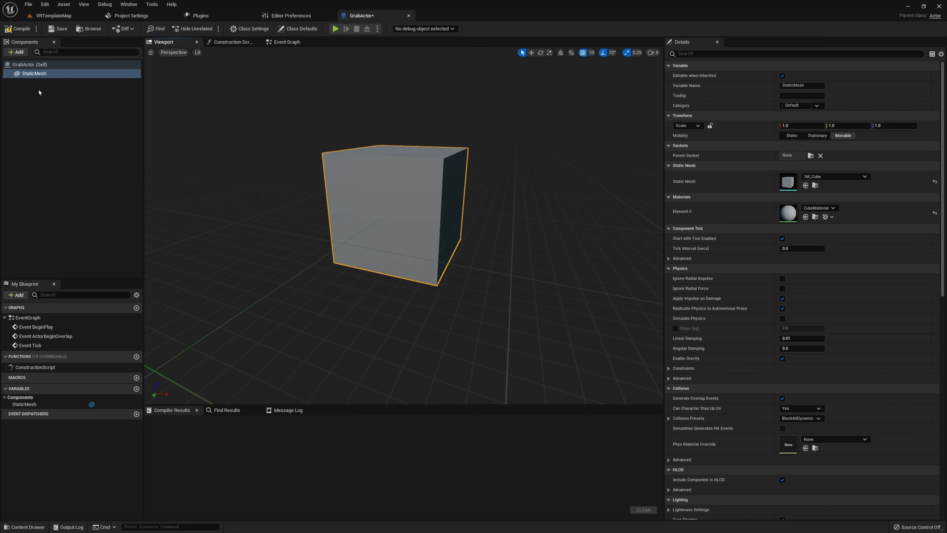
mouse_move(49, 106)
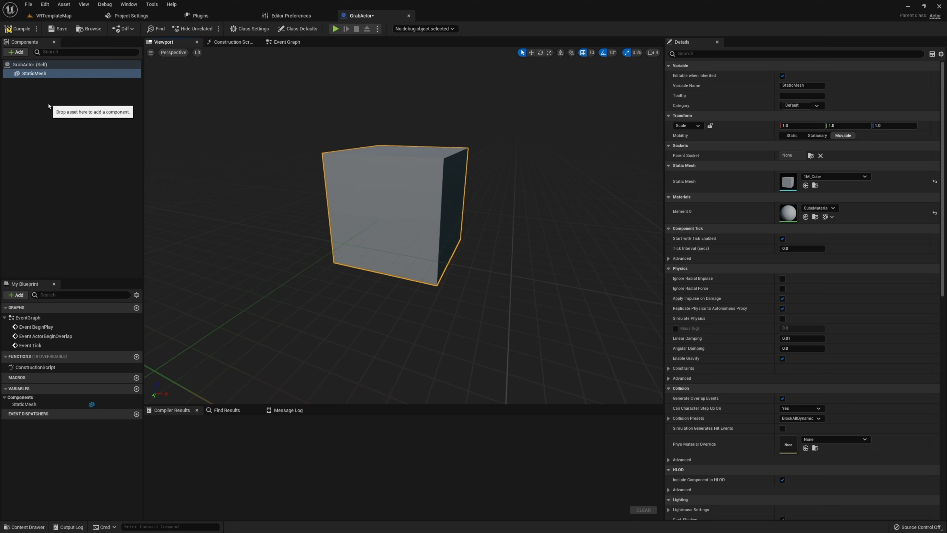
mouse_move(156, 116)
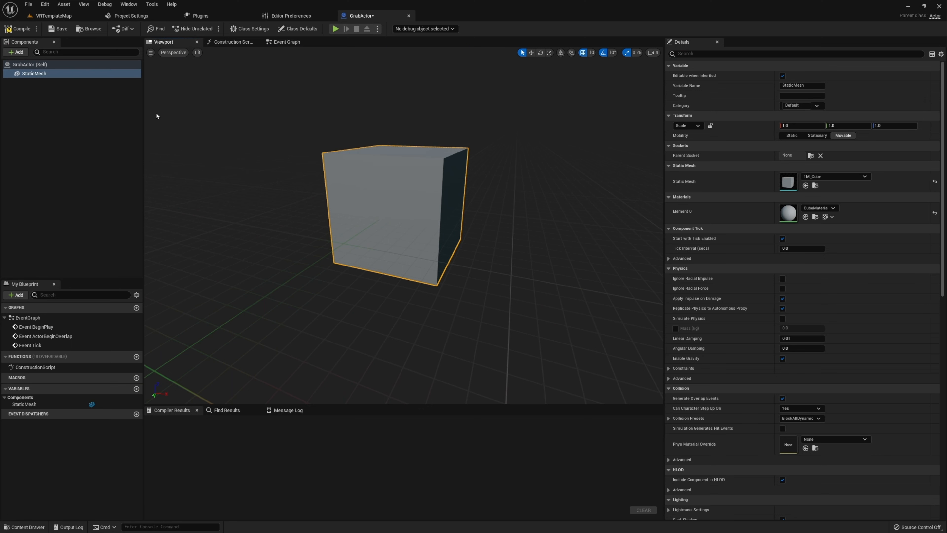
mouse_move(177, 123)
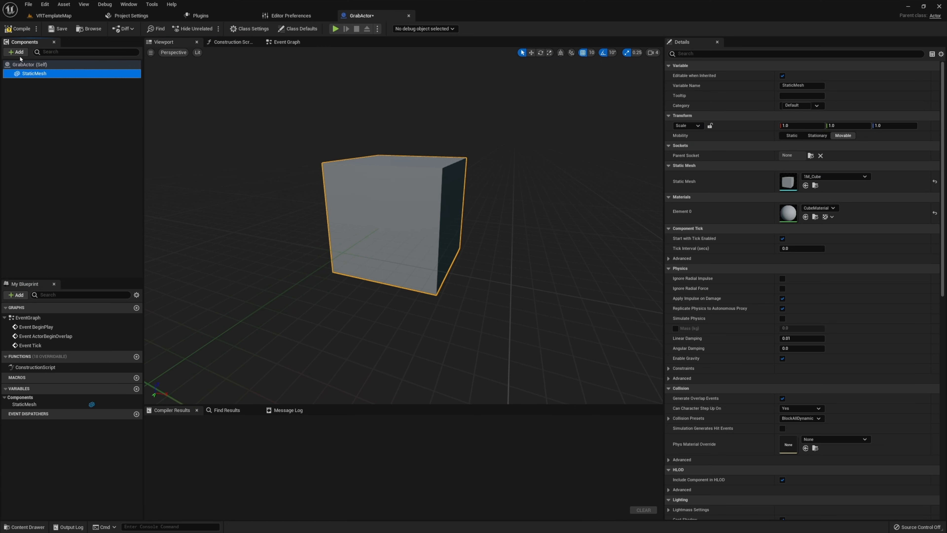
Add a Grab Component named GrabComponent as a child of the StaticMesh
click(16, 52)
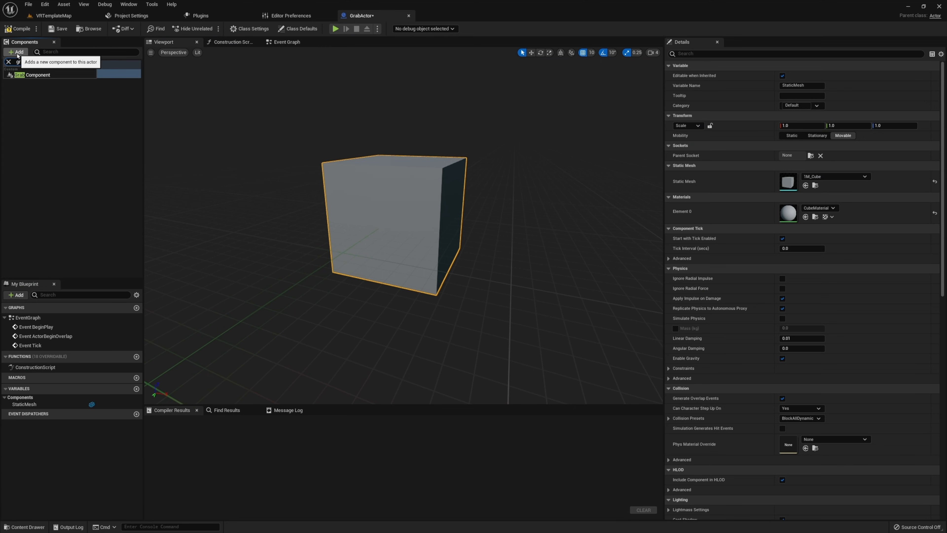
click(37, 74)
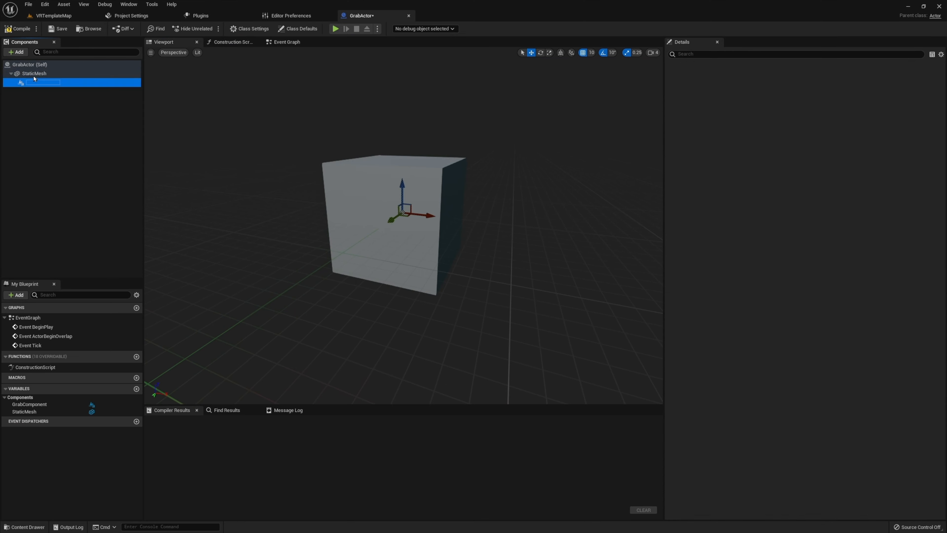
click(42, 82)
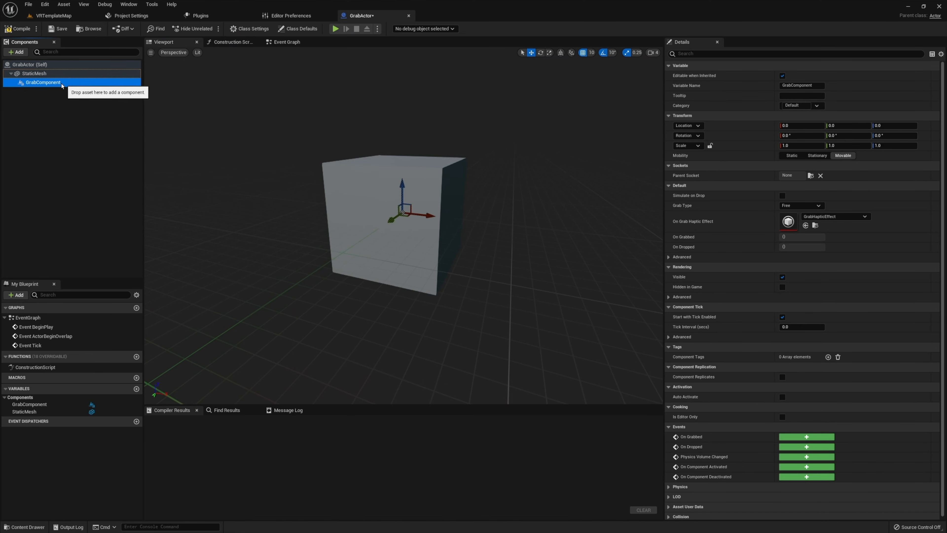
mouse_move(32, 88)
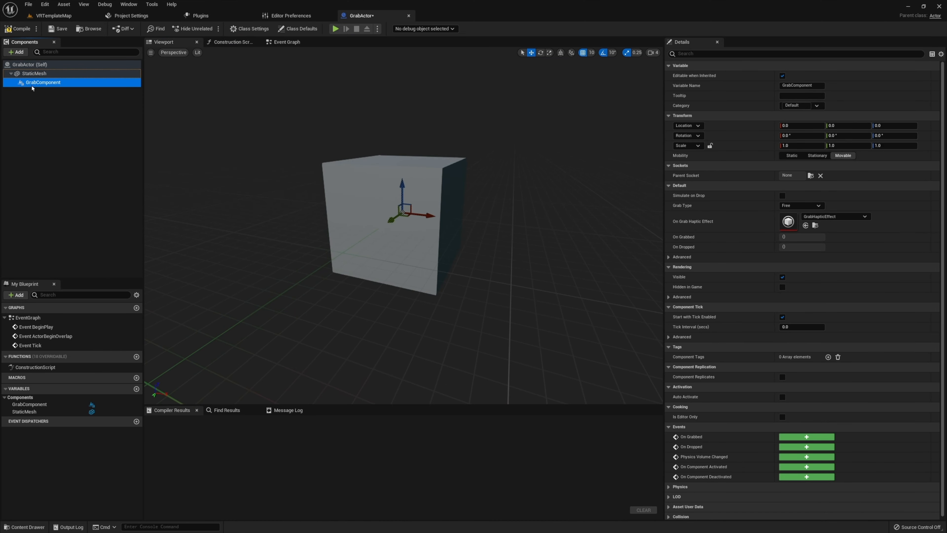
mouse_move(73, 88)
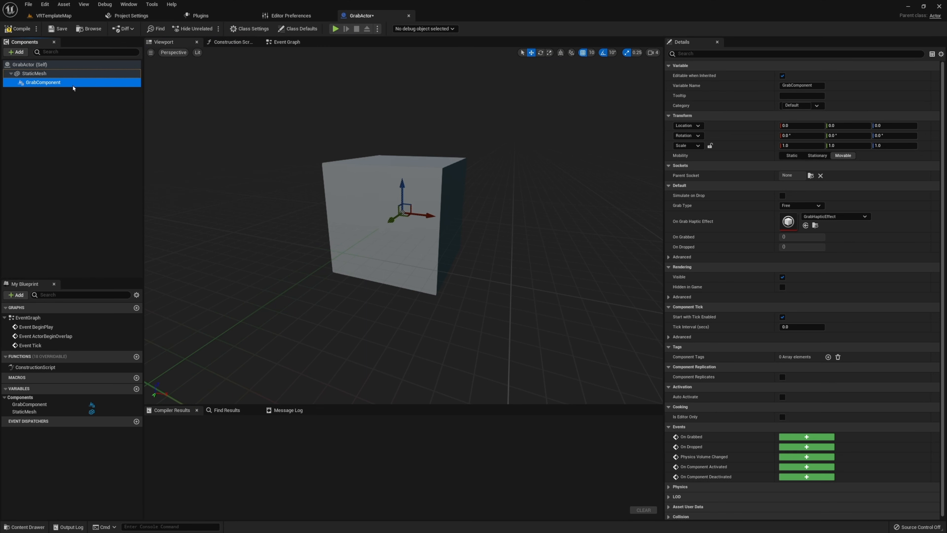
mouse_move(91, 100)
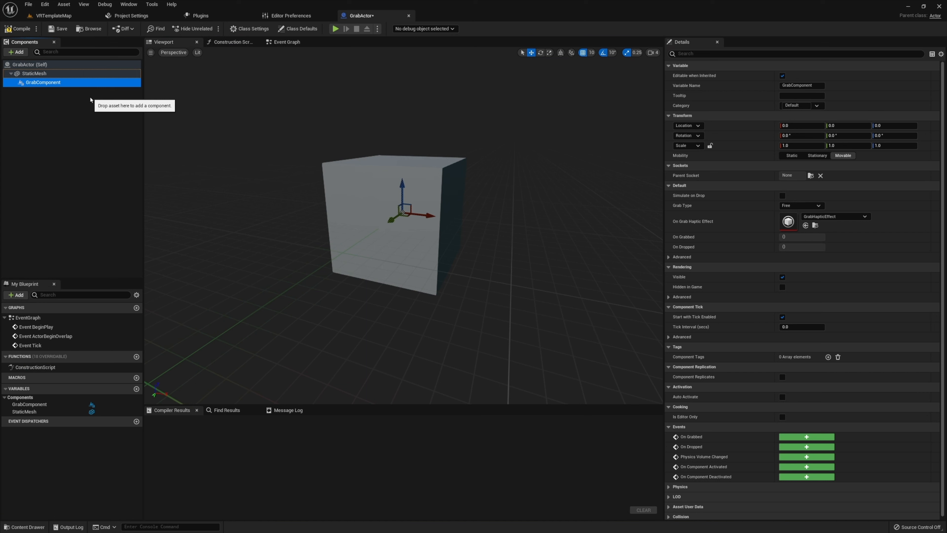
mouse_move(100, 96)
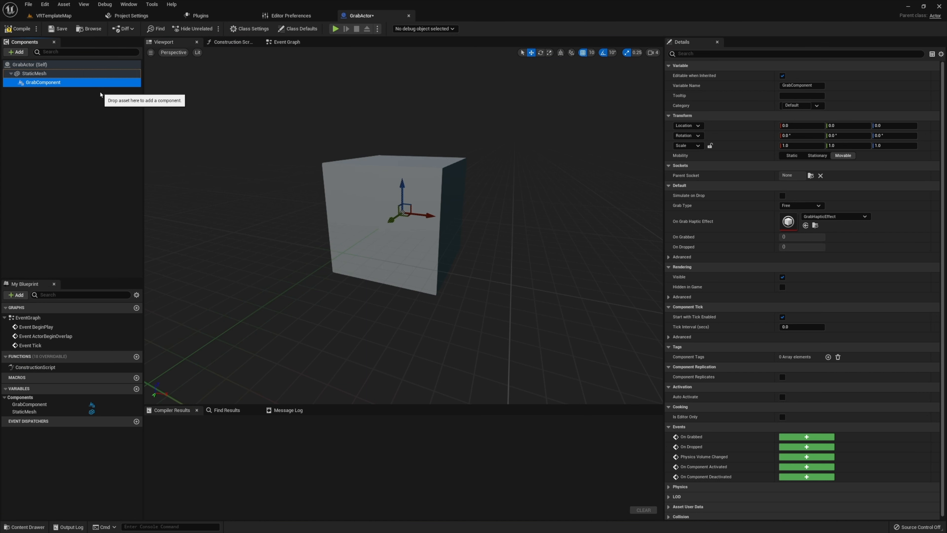
mouse_move(336, 126)
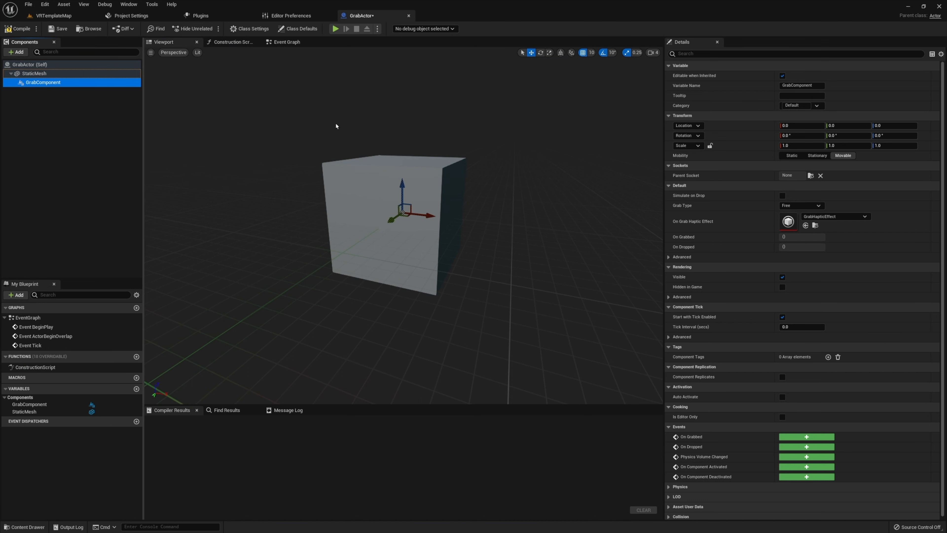
mouse_move(311, 120)
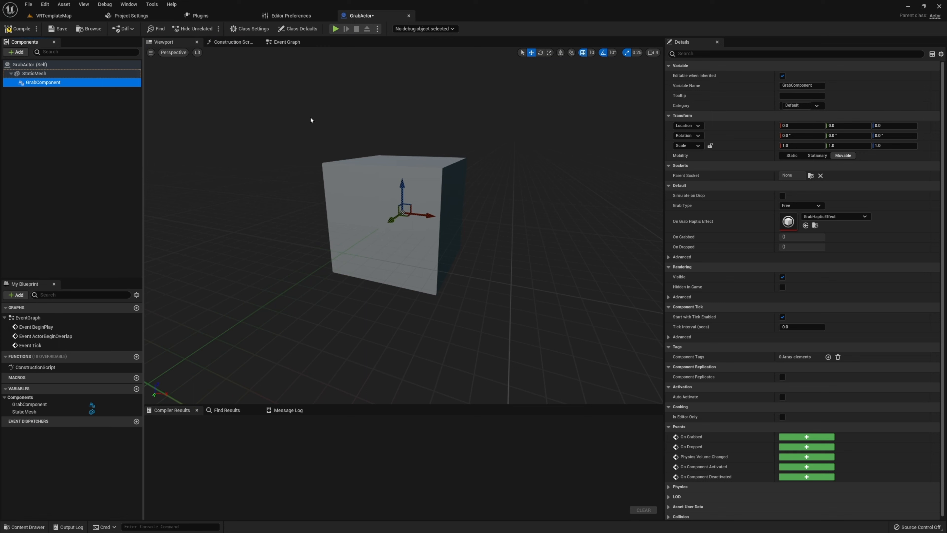
Compile GrabActor successfully with Grab Type left at Free
click(21, 28)
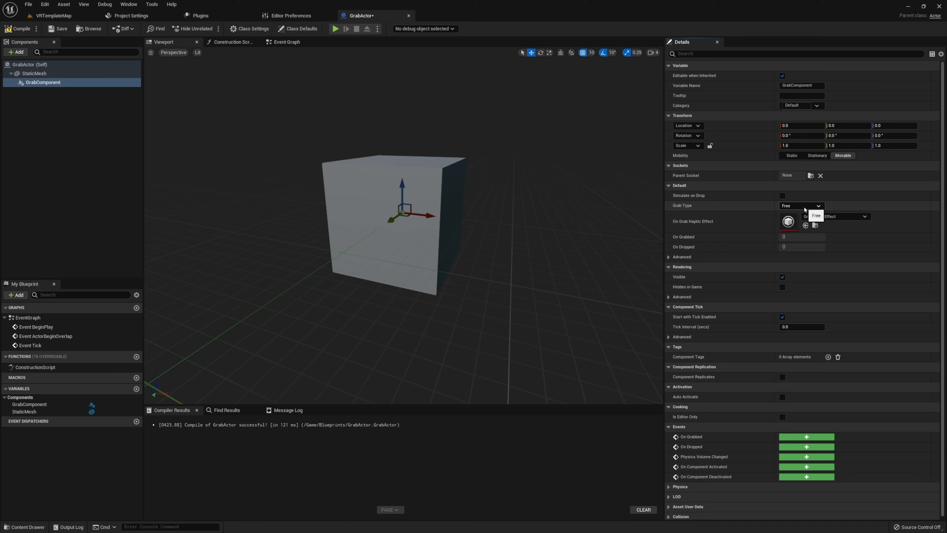
click(802, 205)
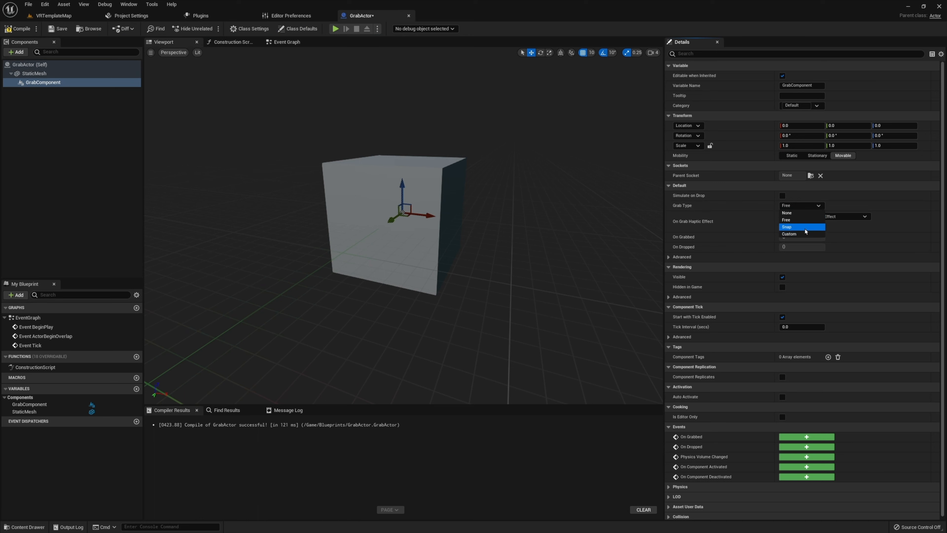
mouse_move(803, 234)
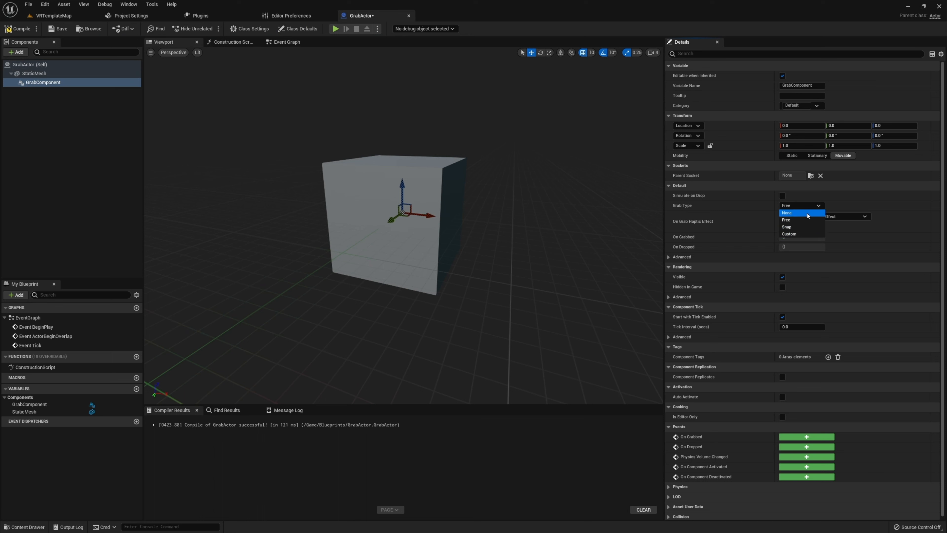
mouse_move(804, 216)
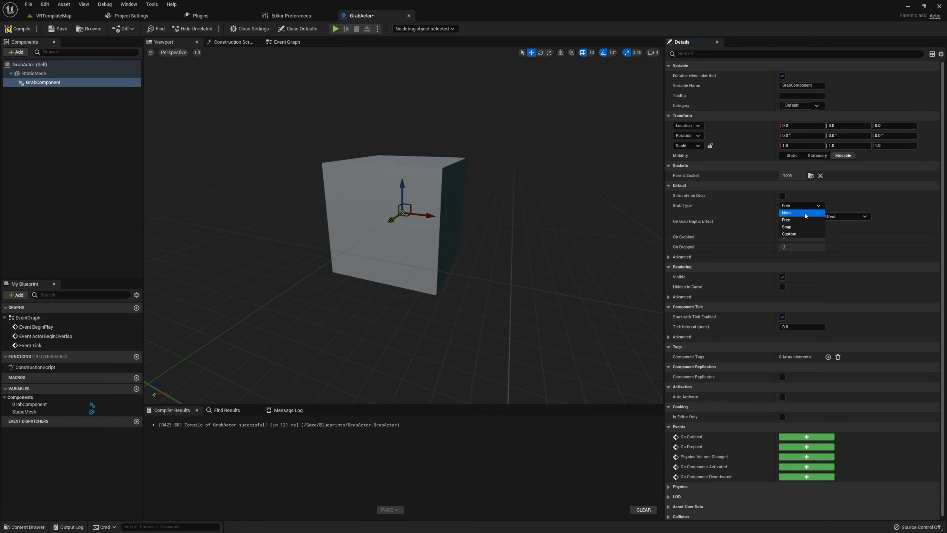
mouse_move(803, 220)
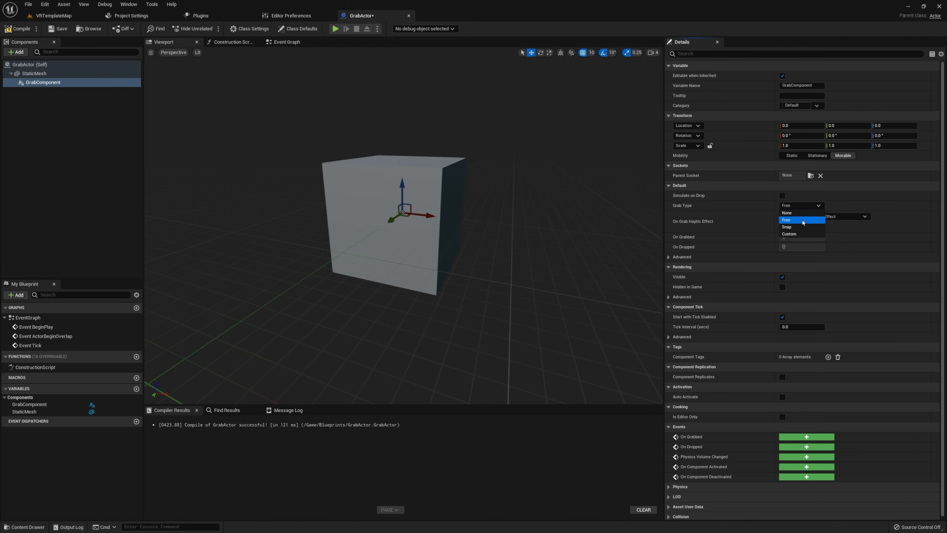
click(336, 29)
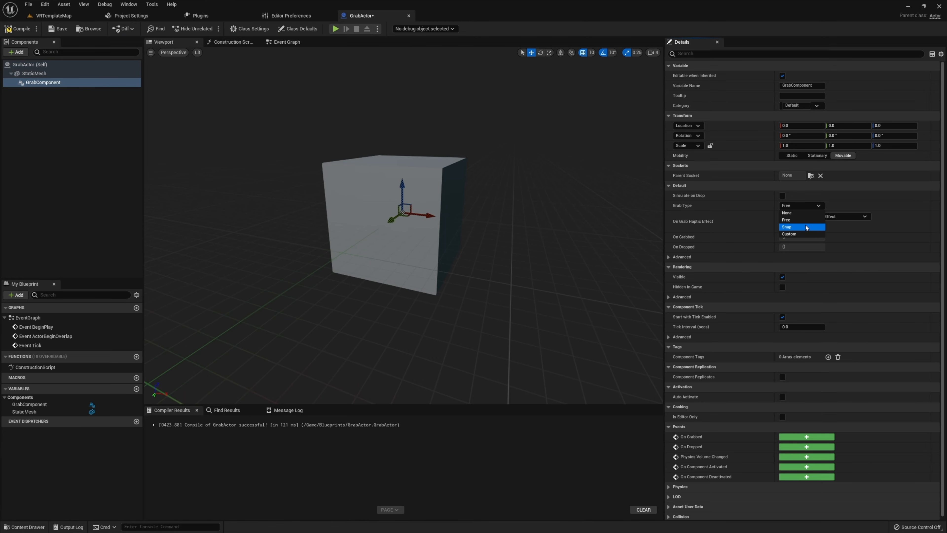
click(336, 29)
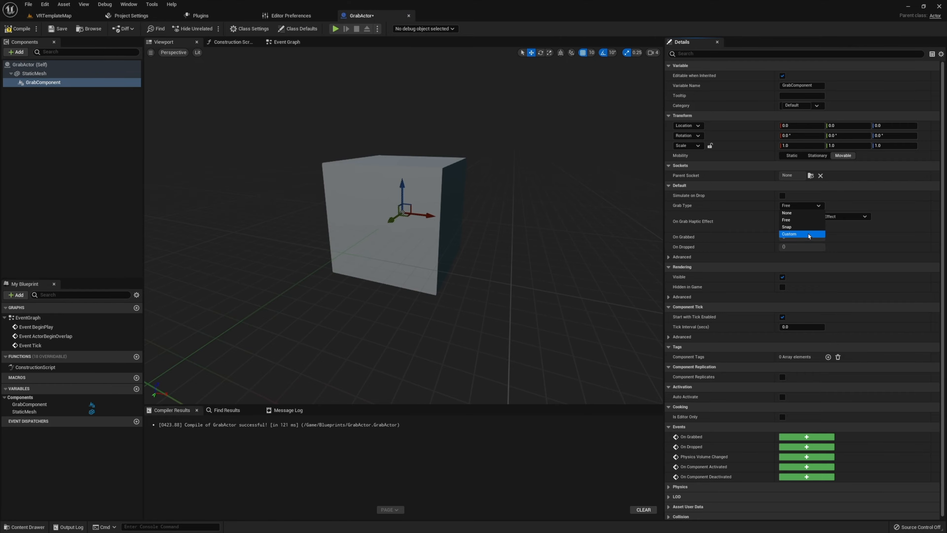
click(787, 220)
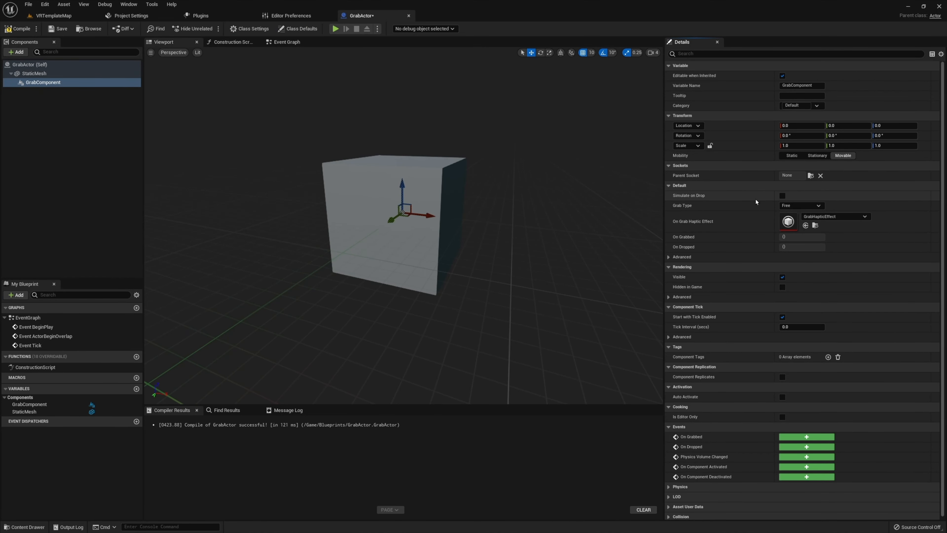
mouse_move(743, 202)
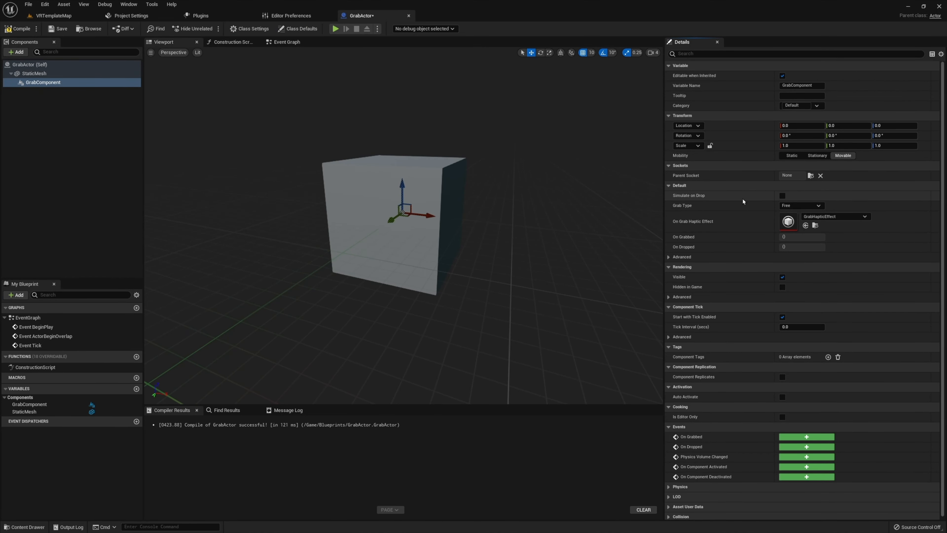
mouse_move(724, 202)
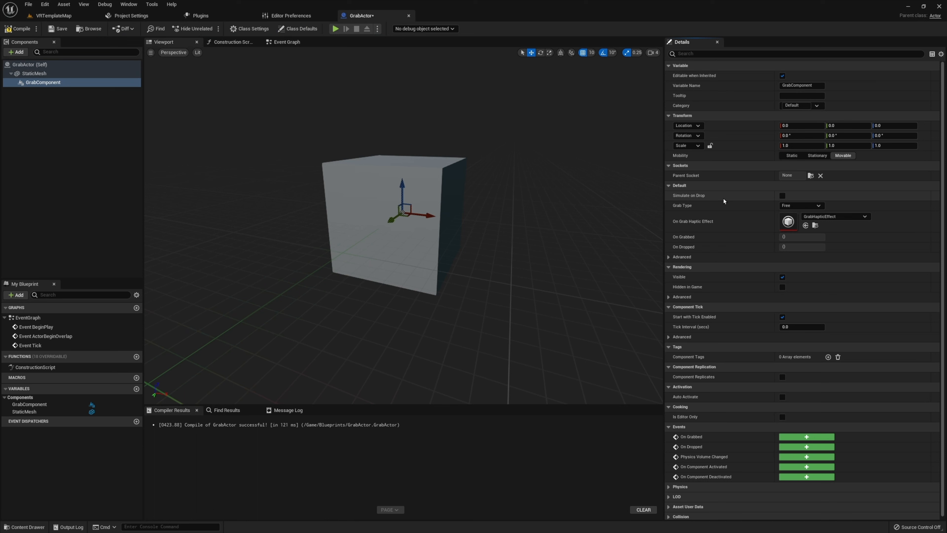
mouse_move(738, 201)
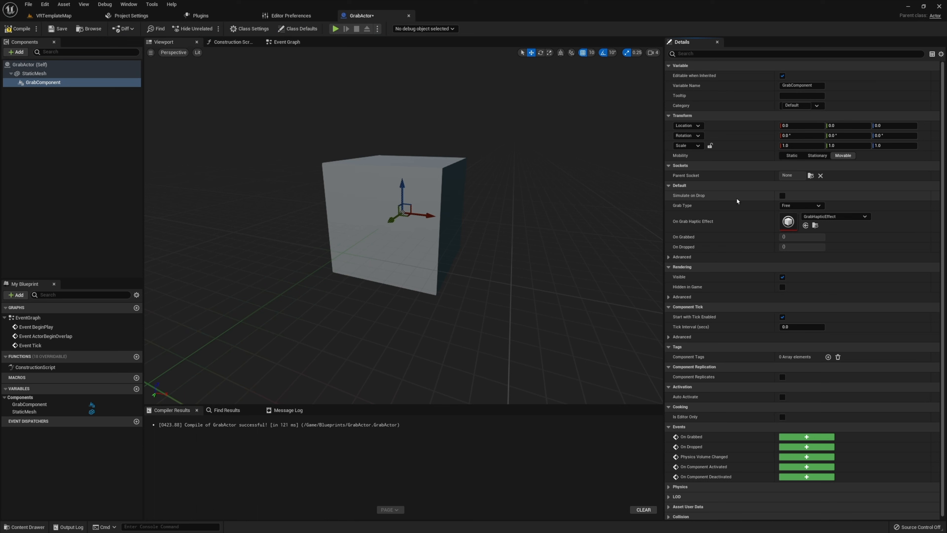
click(681, 257)
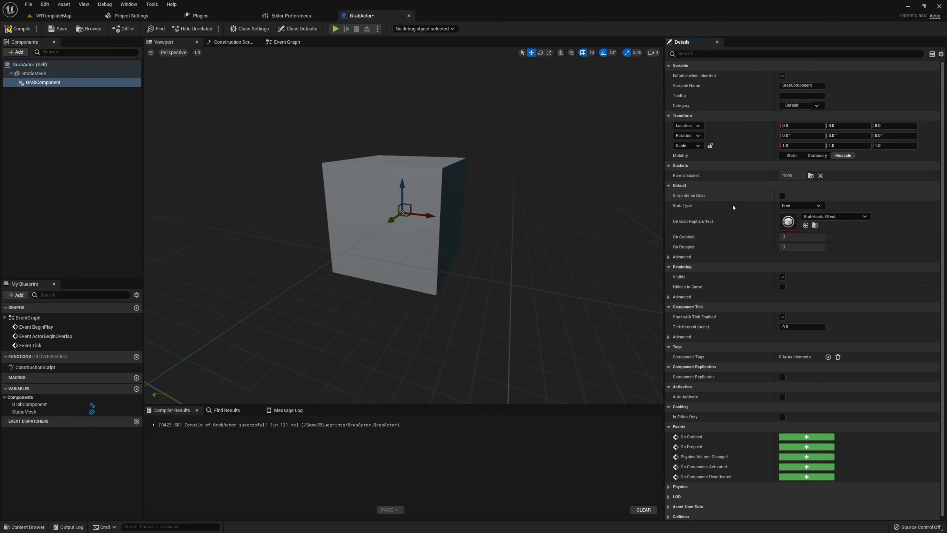
click(681, 257)
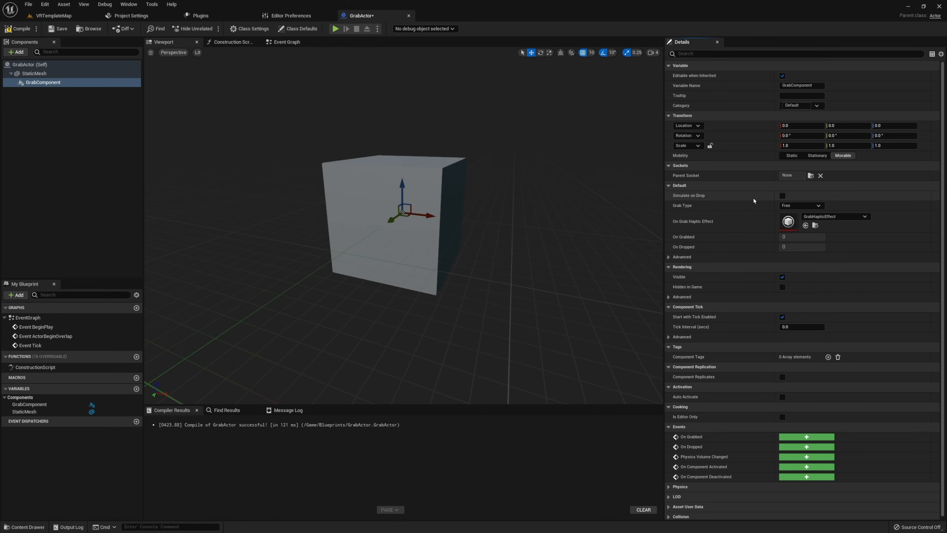
mouse_move(789, 198)
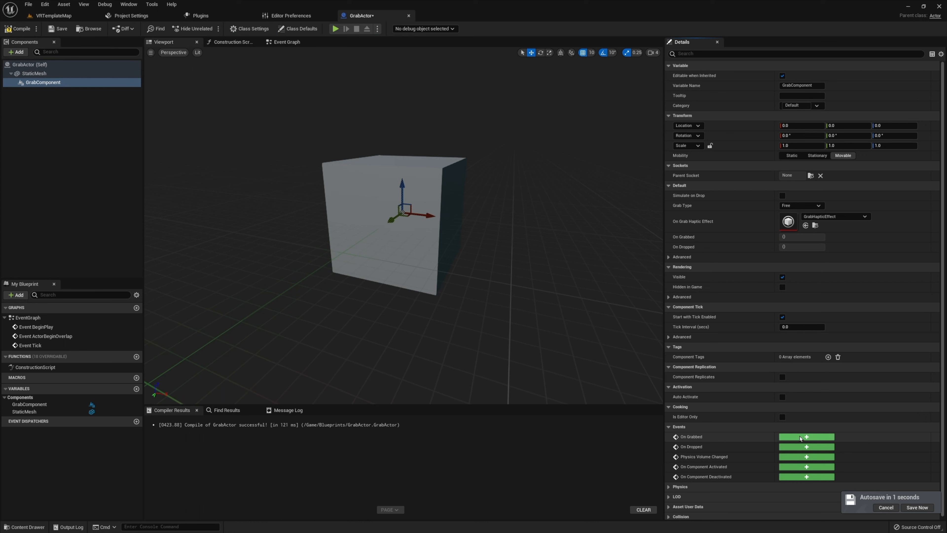
Switch GrabActor's editor to its empty Event Graph
click(917, 508)
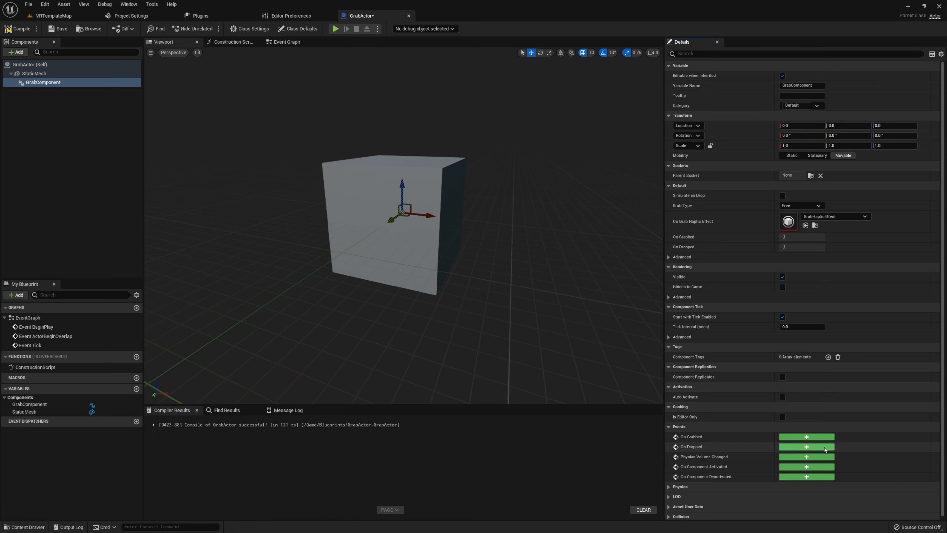
mouse_move(842, 446)
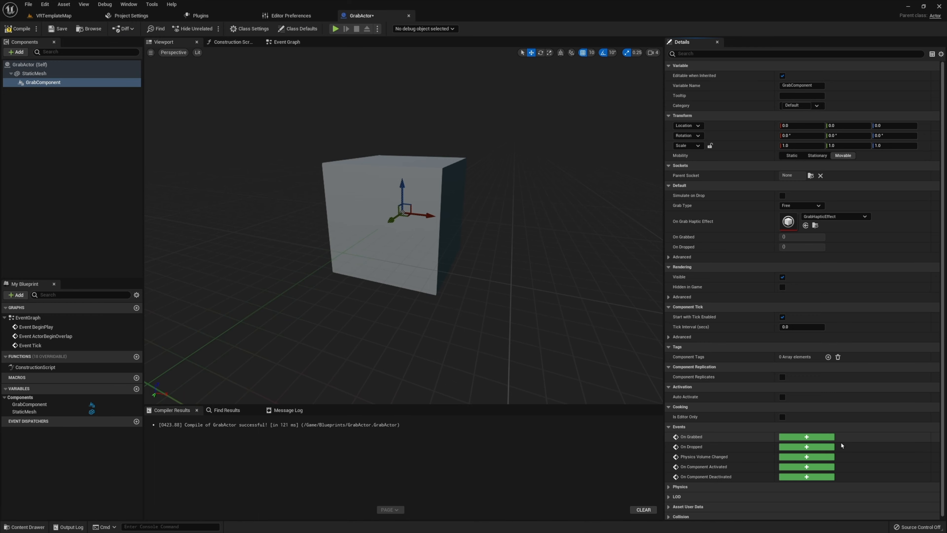
click(287, 42)
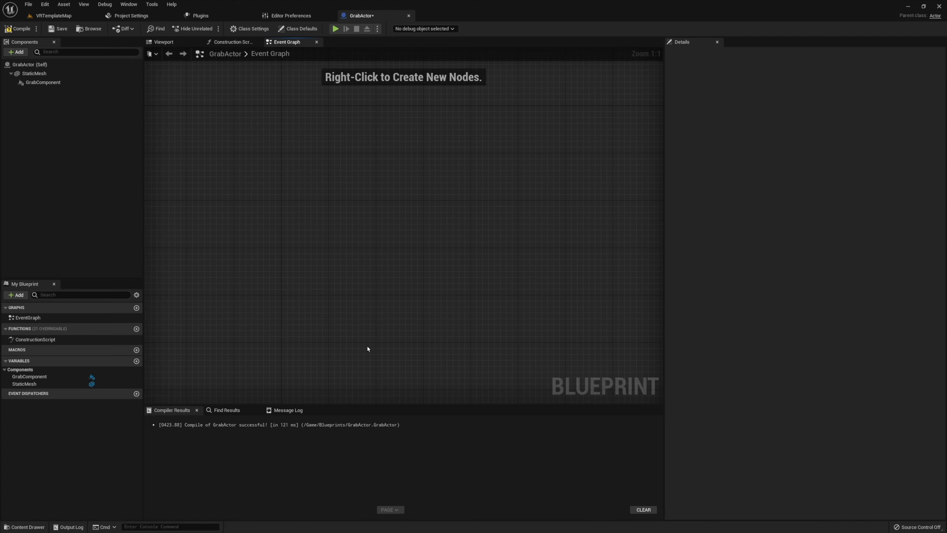
Place a Grab Component reference and wire Trigger Pressed and Trigger Released nodes to it
click(43, 83)
text(tri)
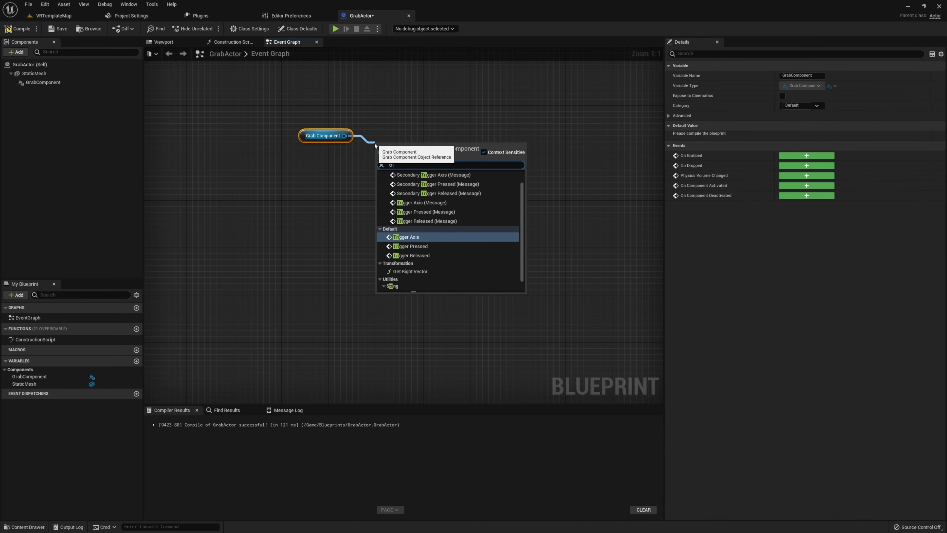
click(406, 236)
text(trigger re)
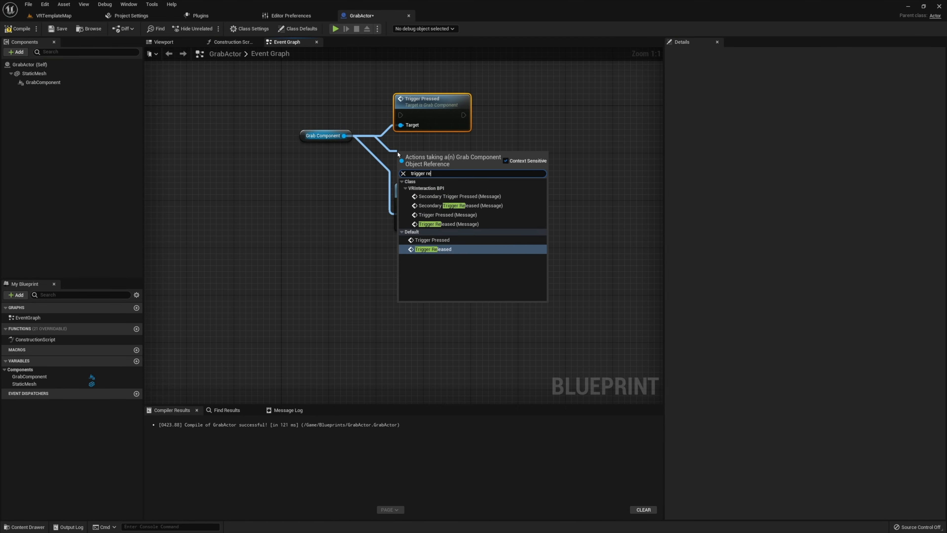
click(434, 249)
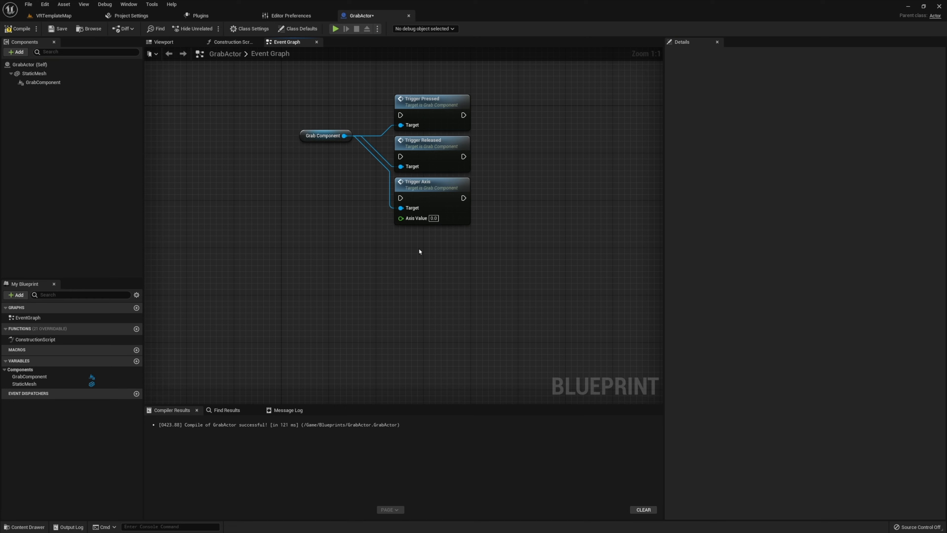
mouse_move(458, 235)
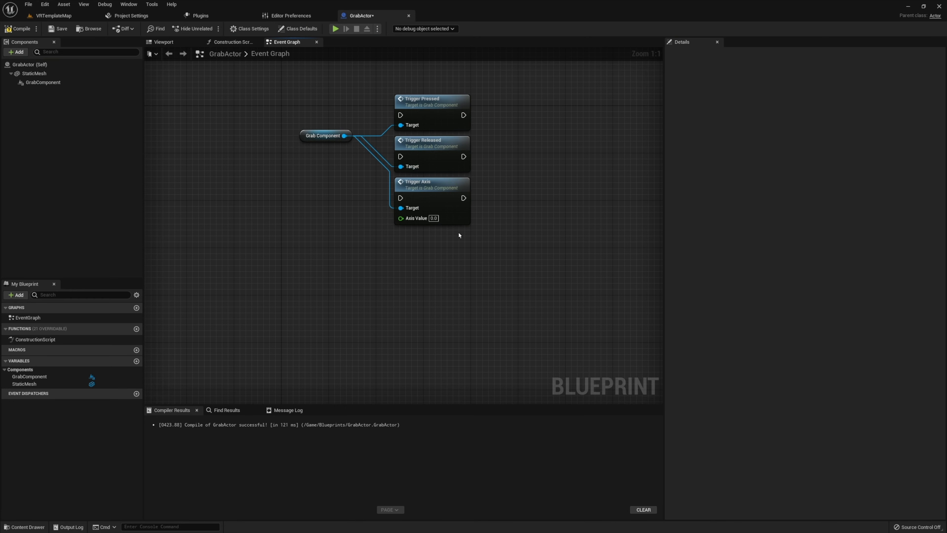
mouse_move(249, 29)
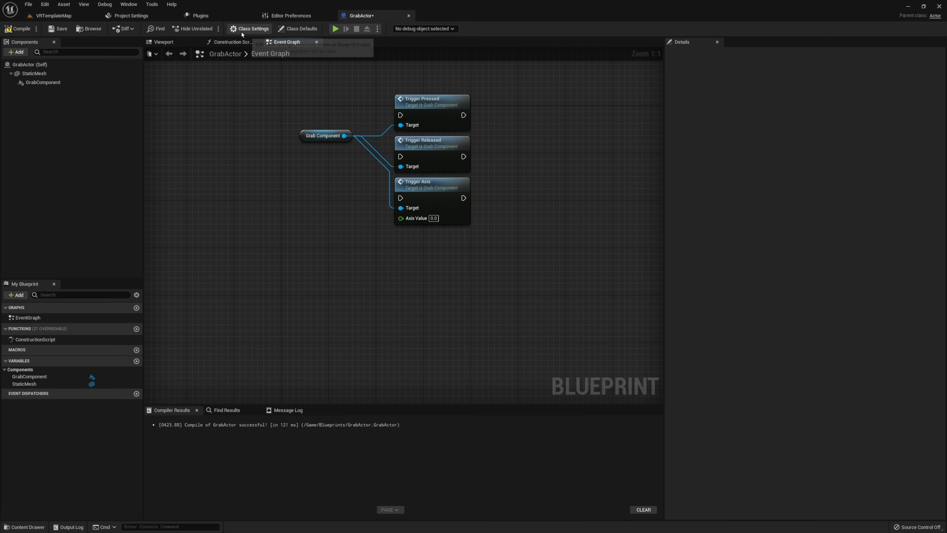
Implement VRInteractionBPI in Class Settings and reveal its trigger and Is Held functions
click(250, 29)
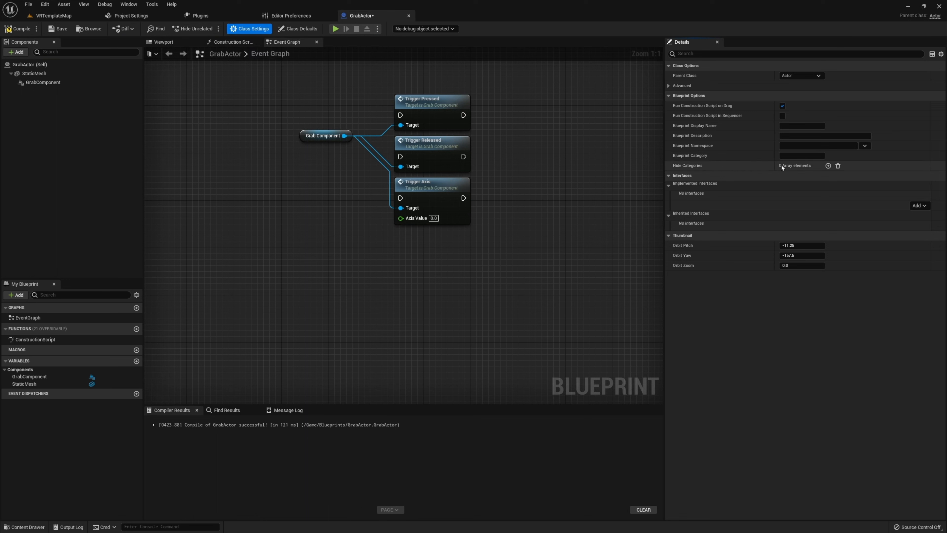
click(921, 205)
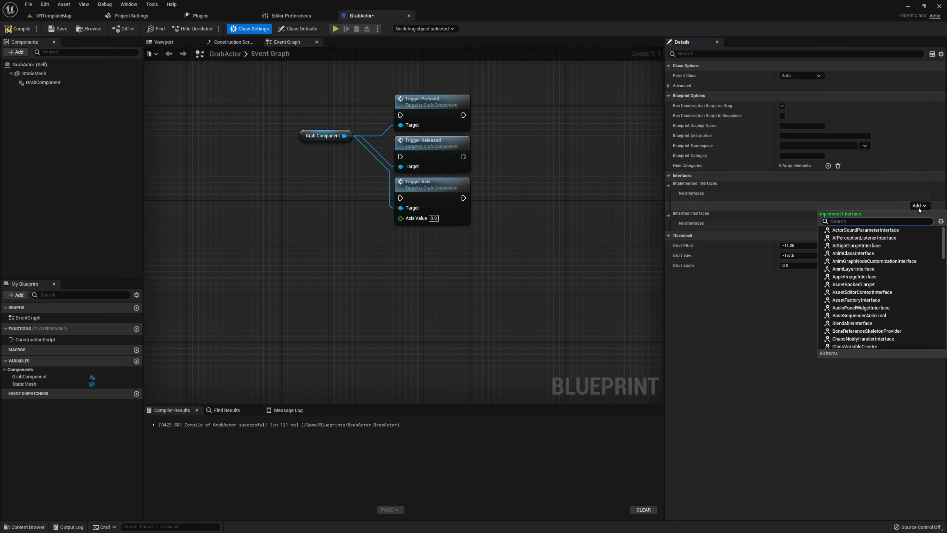
text(vr i)
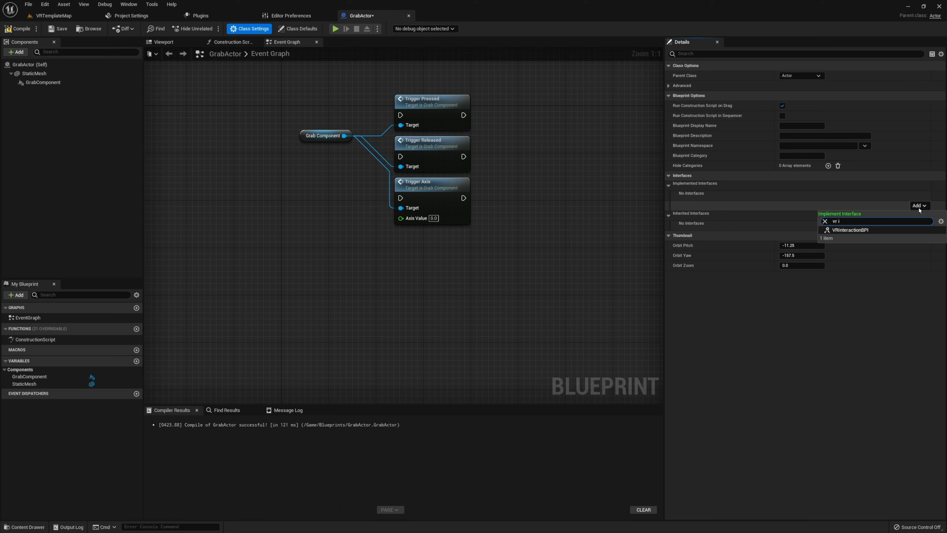
click(850, 229)
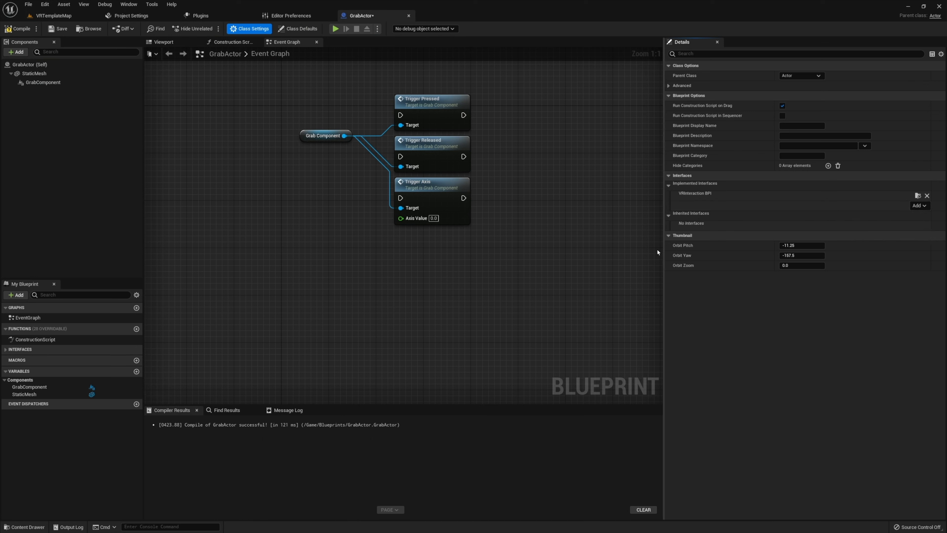
click(6, 349)
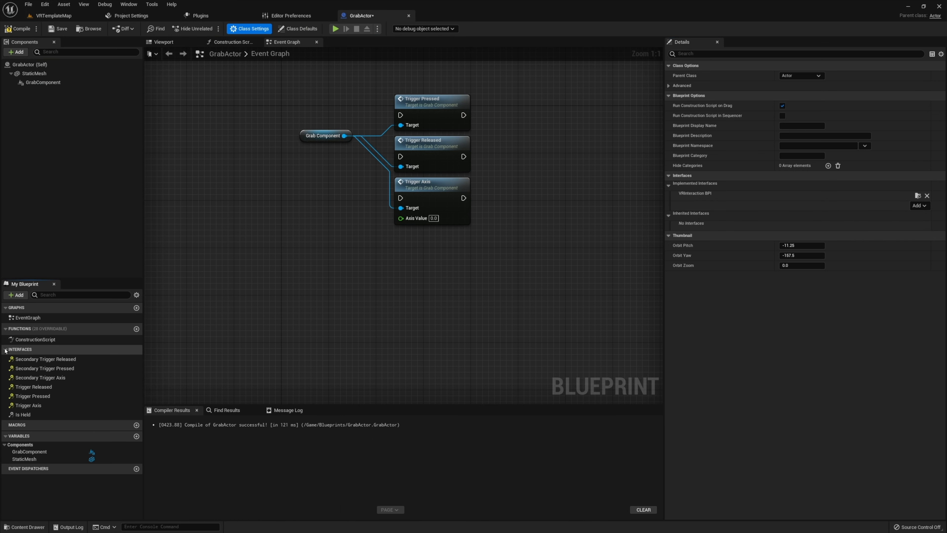
mouse_move(25, 391)
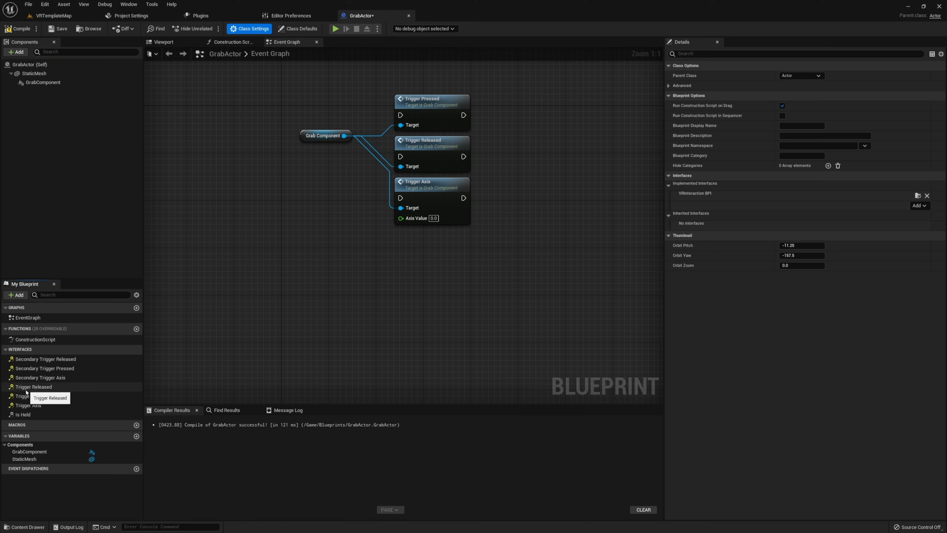
mouse_move(33, 395)
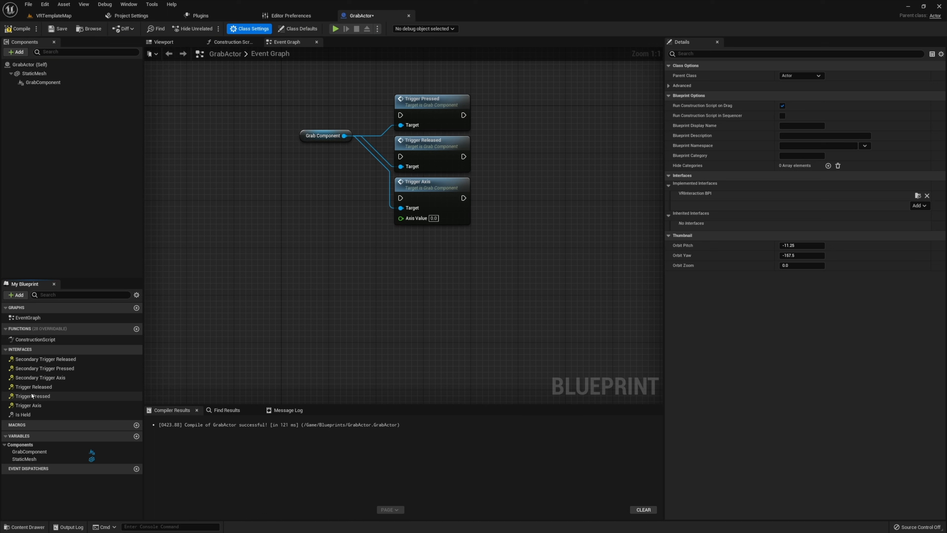
mouse_move(33, 386)
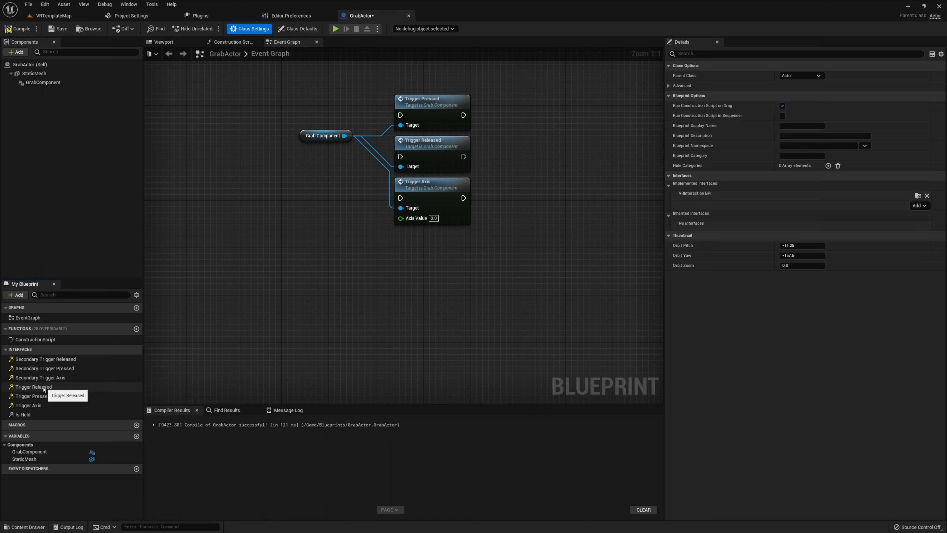